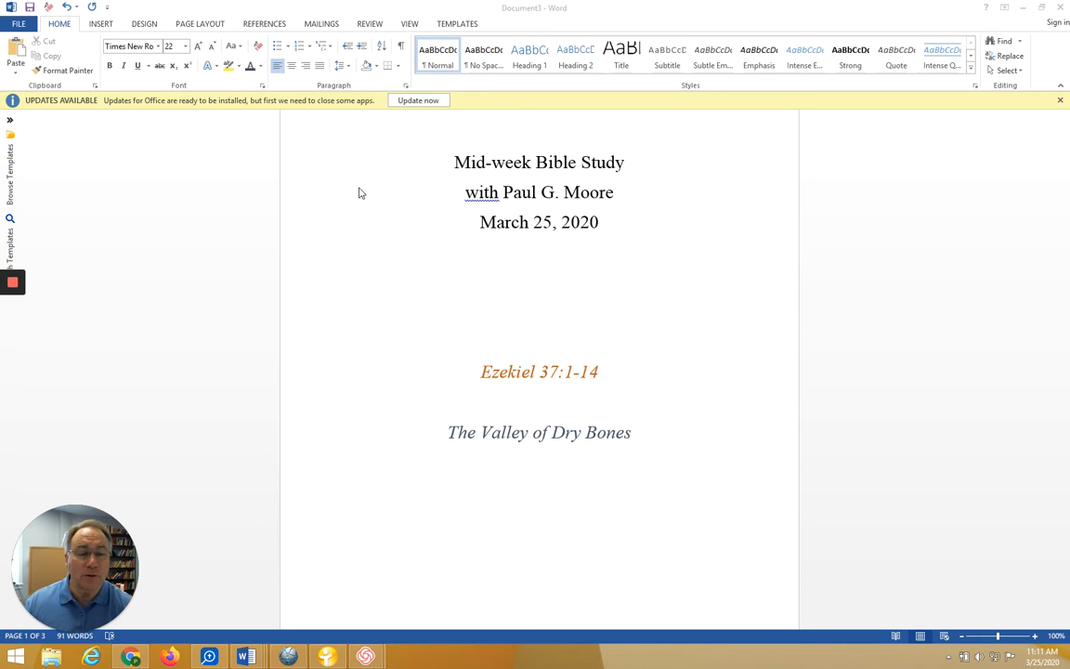
pyautogui.moveTo(401, 286)
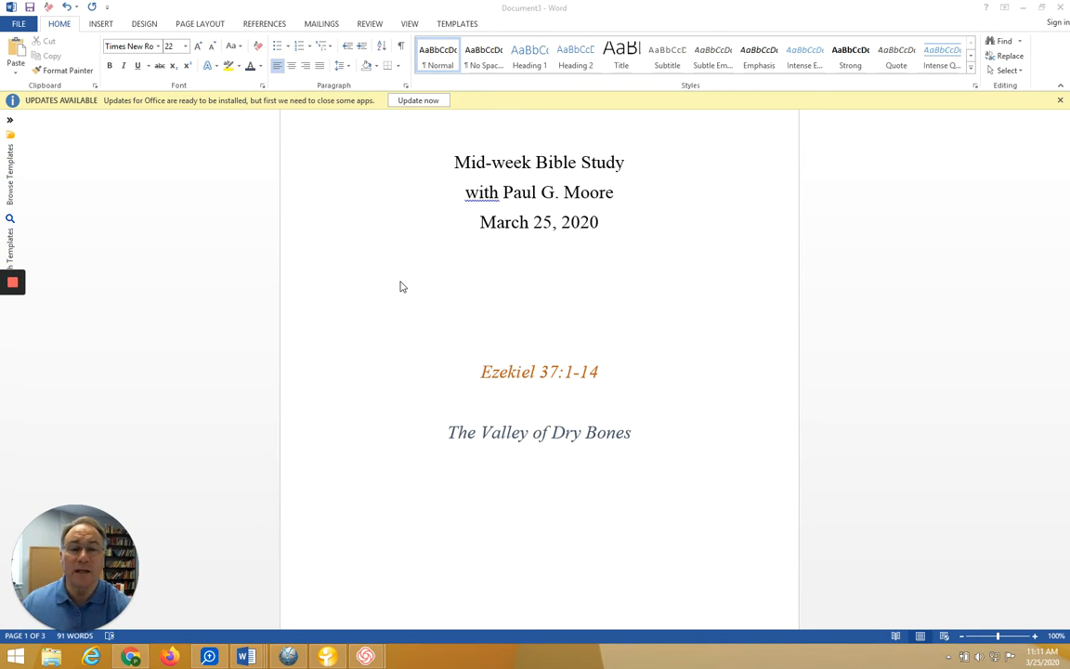
pyautogui.moveTo(665, 293)
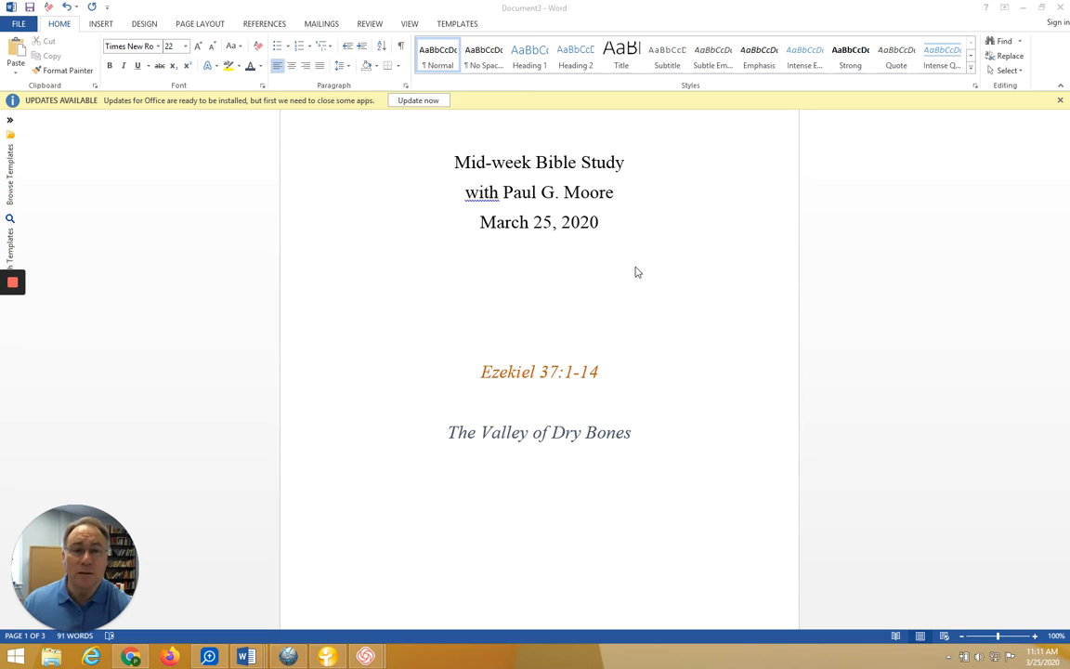
pyautogui.moveTo(652, 275)
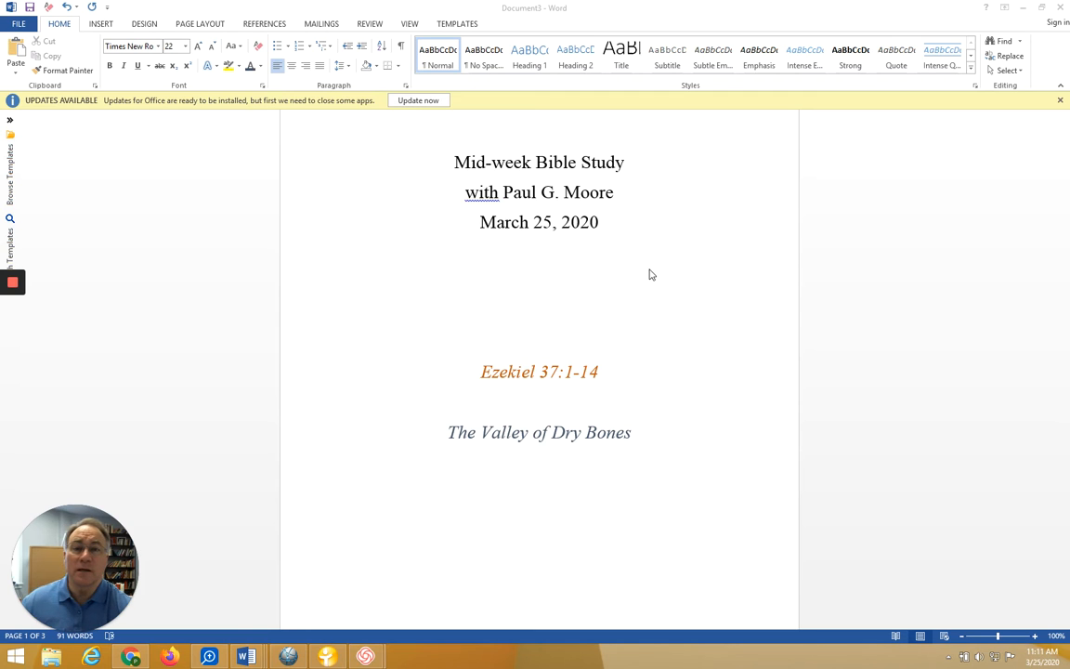
pyautogui.moveTo(650, 284)
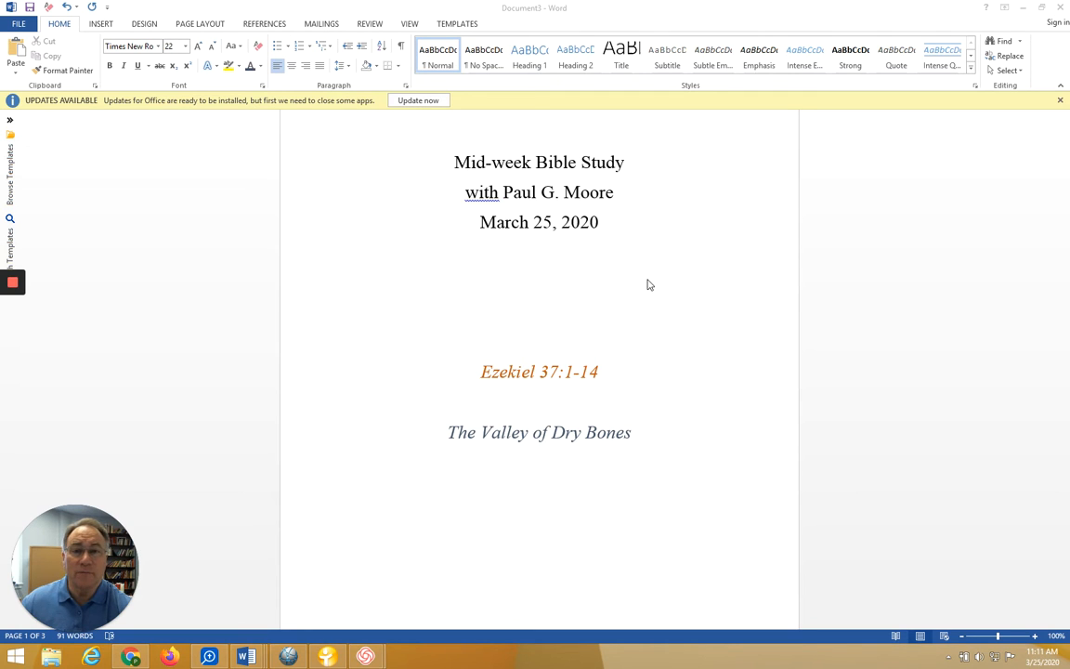
# Step: Scroll past the title page to the History list of Saul, David and Solomon
pyautogui.scroll(-3)
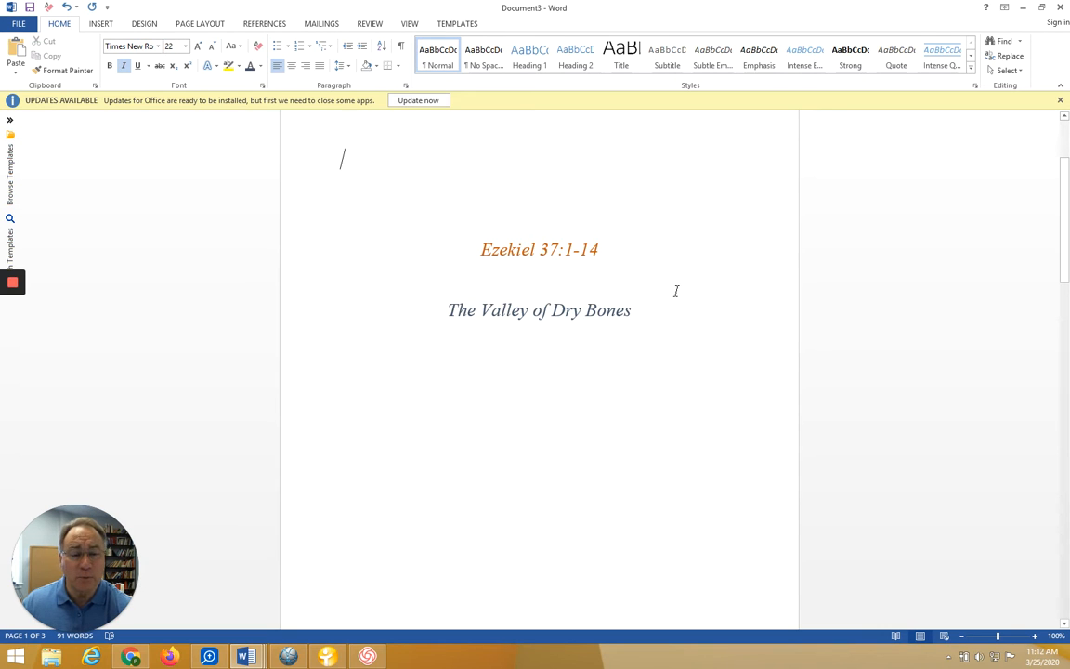
pyautogui.scroll(-3)
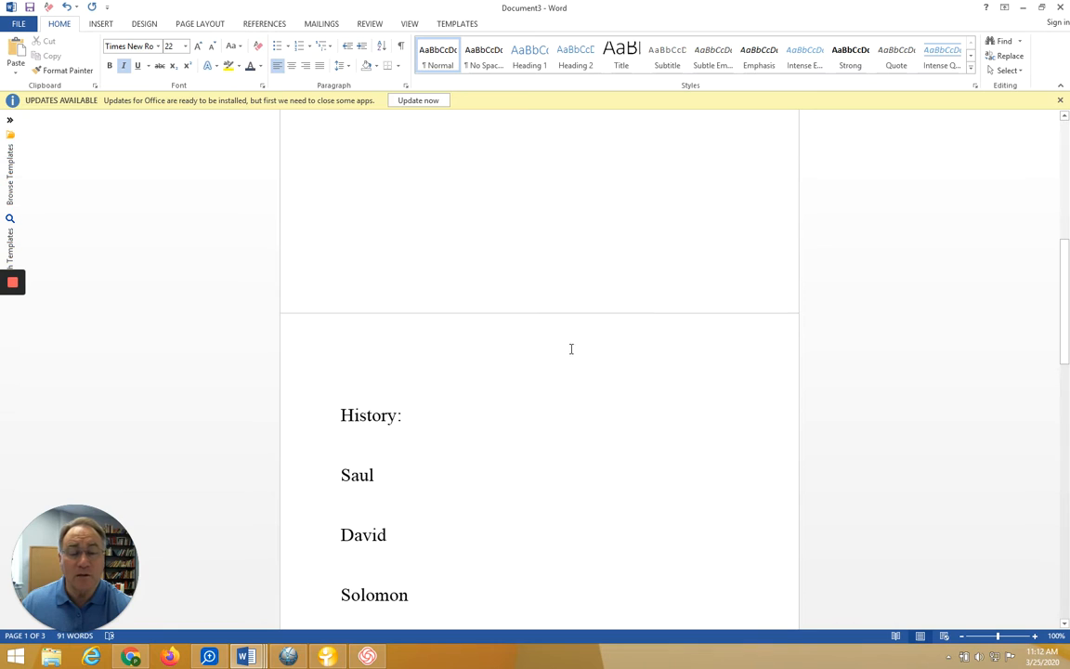
pyautogui.moveTo(574, 349)
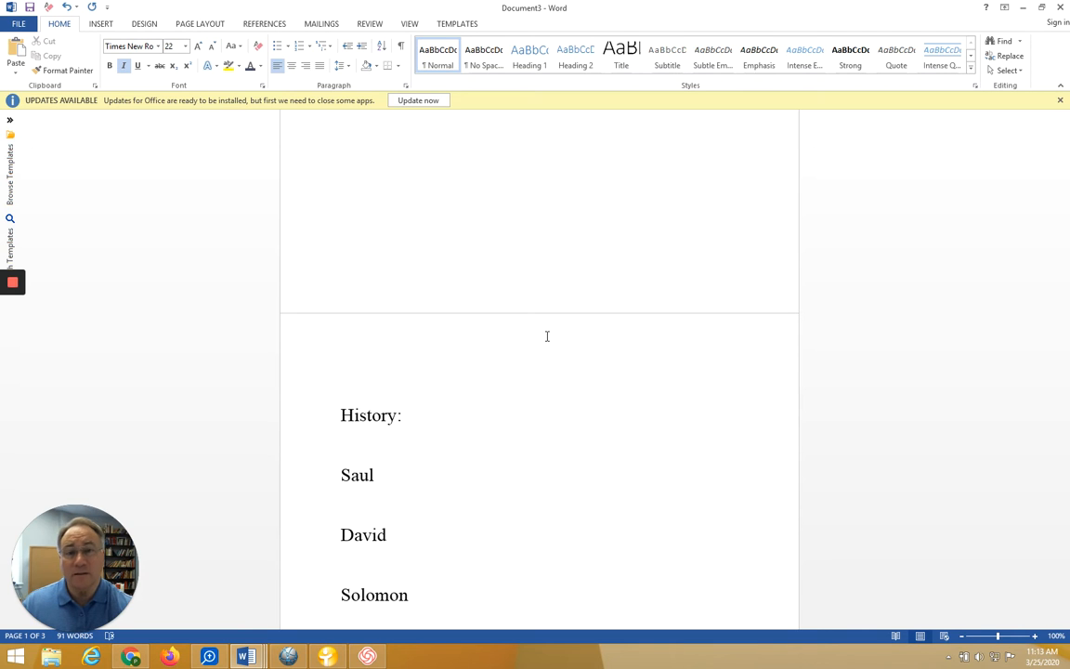
pyautogui.scroll(-3)
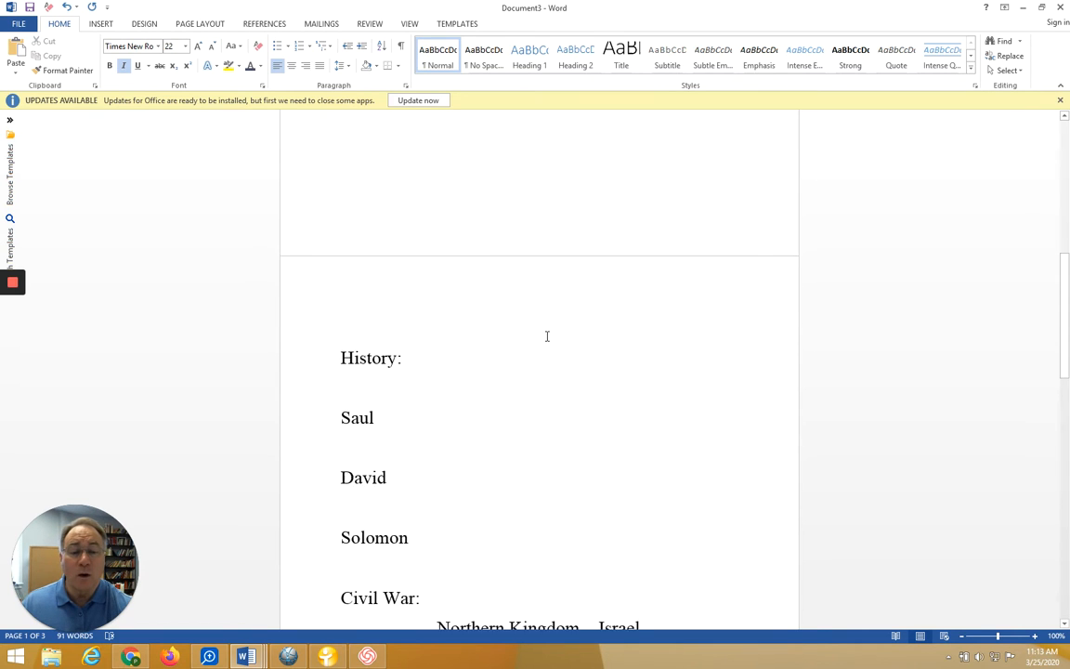
pyautogui.scroll(-3)
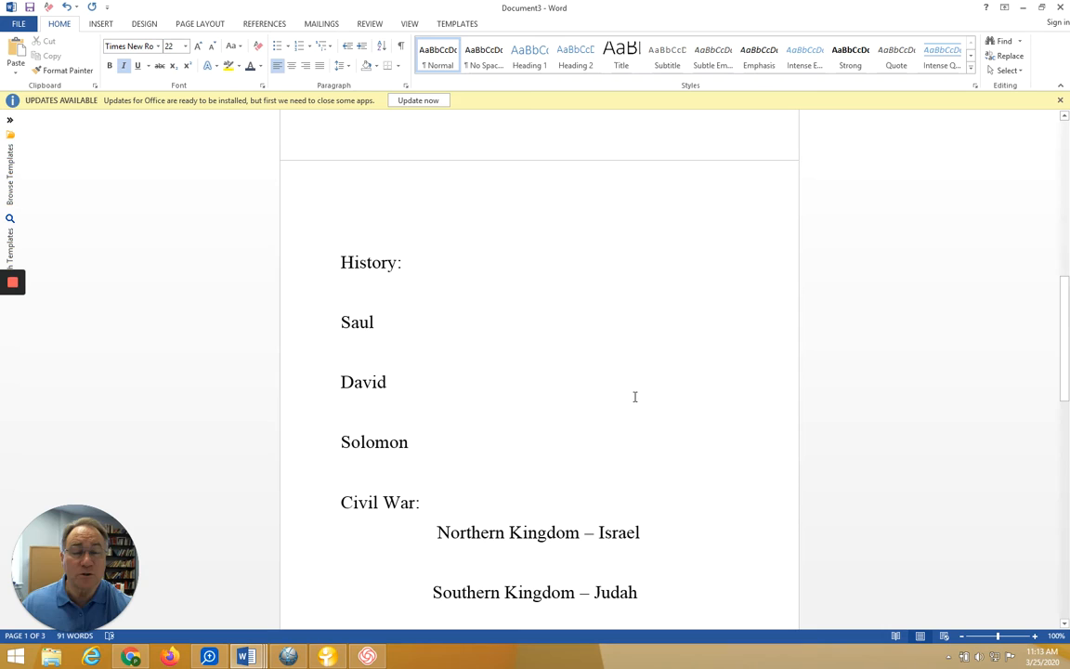
pyautogui.moveTo(628, 402)
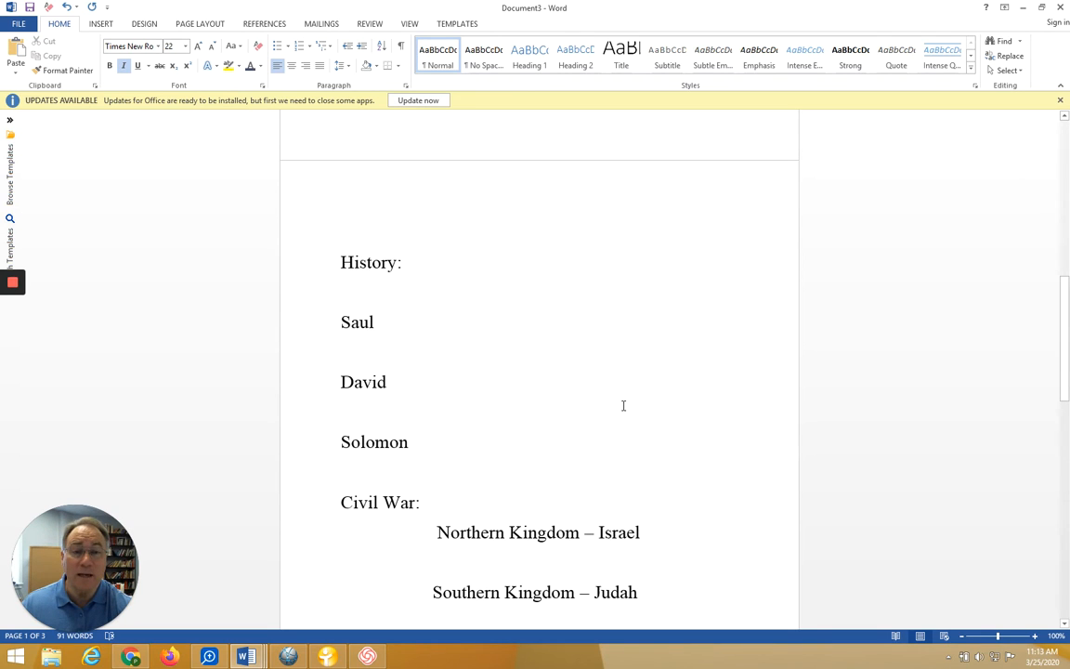
pyautogui.moveTo(632, 409)
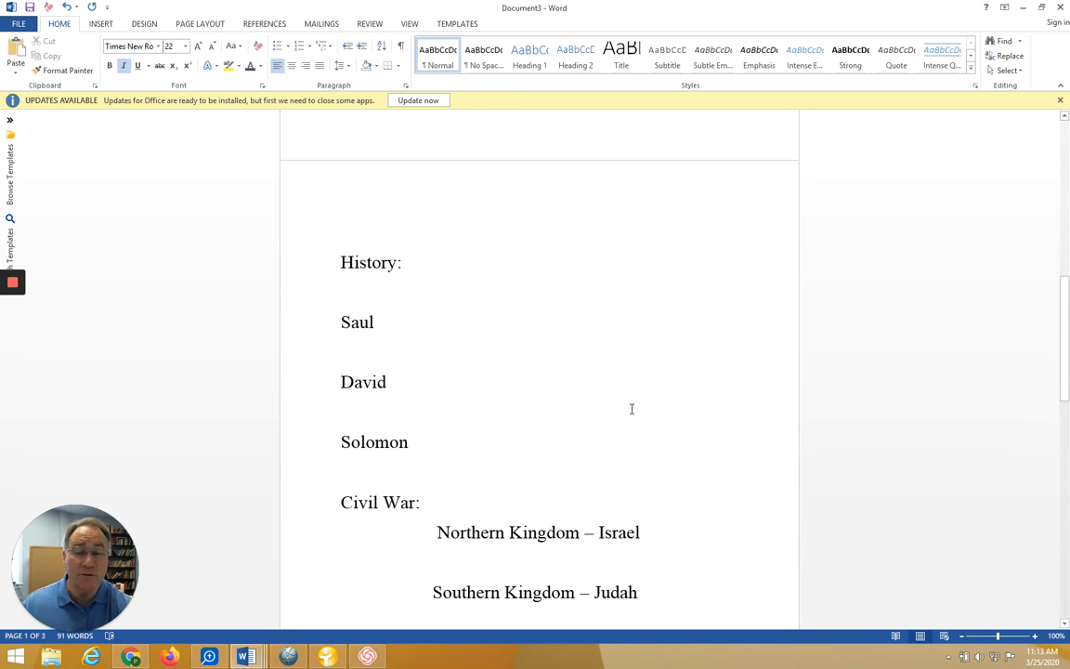
pyautogui.moveTo(615, 409)
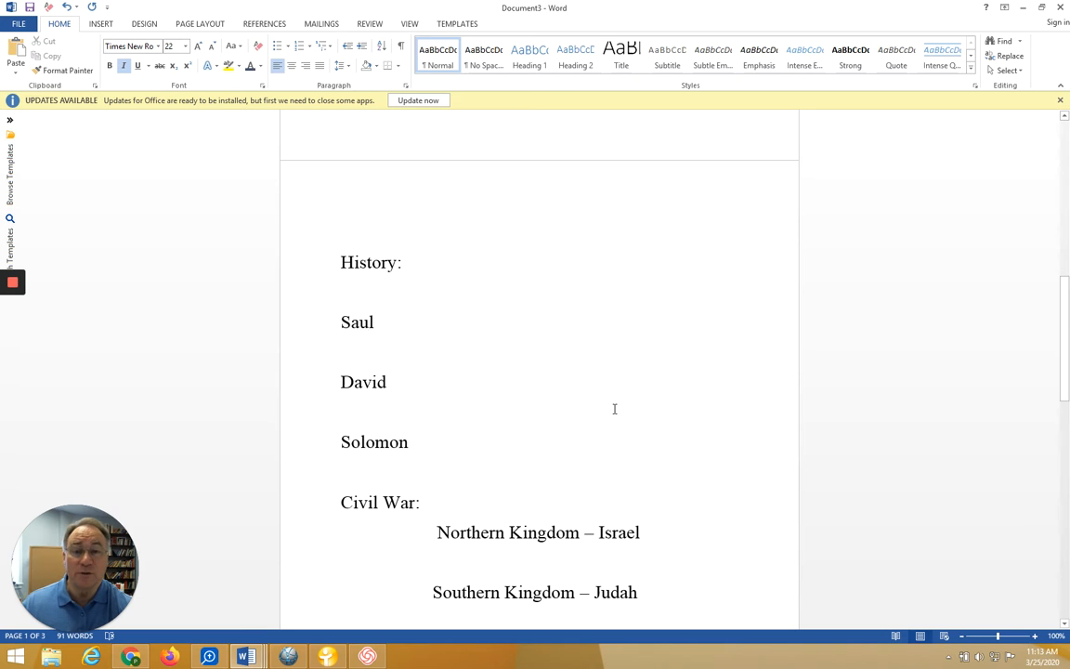
pyautogui.moveTo(557, 409)
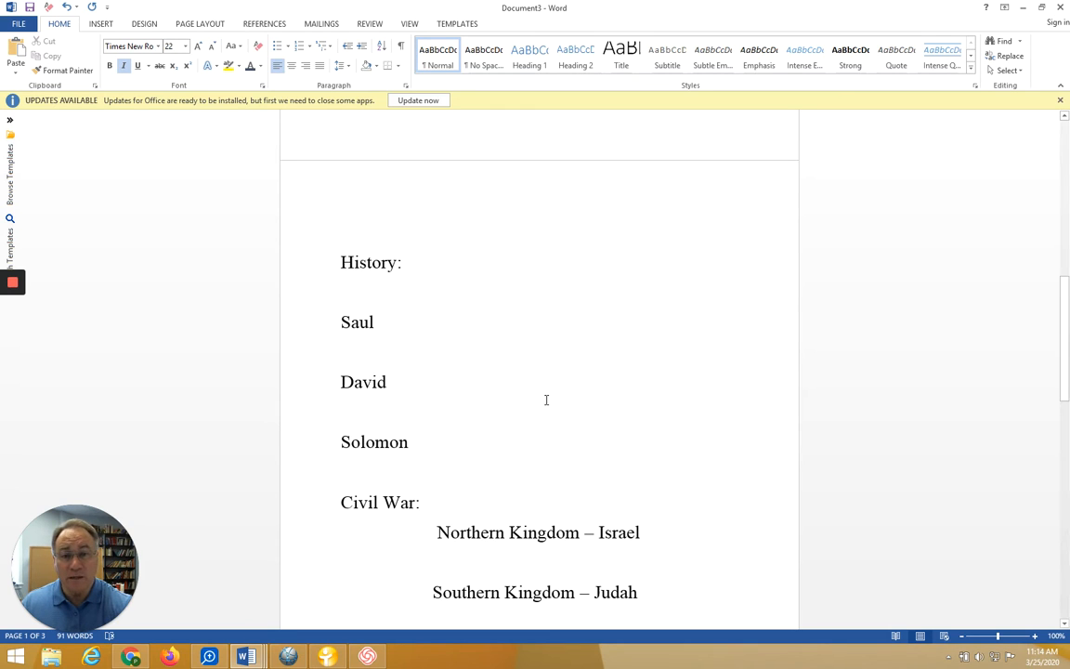
pyautogui.moveTo(555, 398)
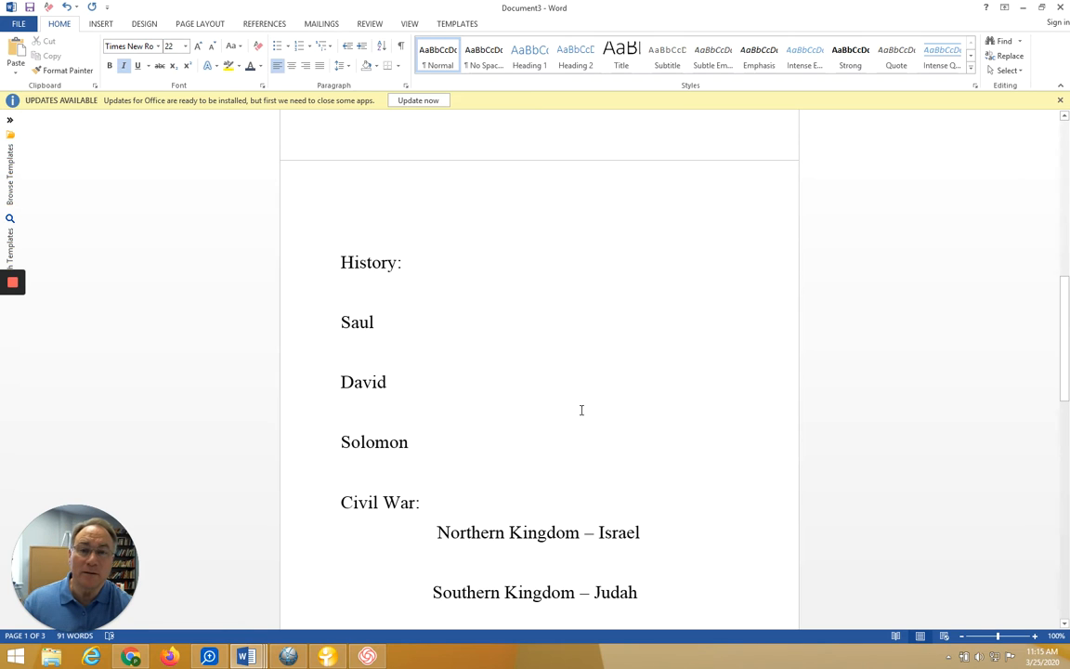
pyautogui.moveTo(579, 401)
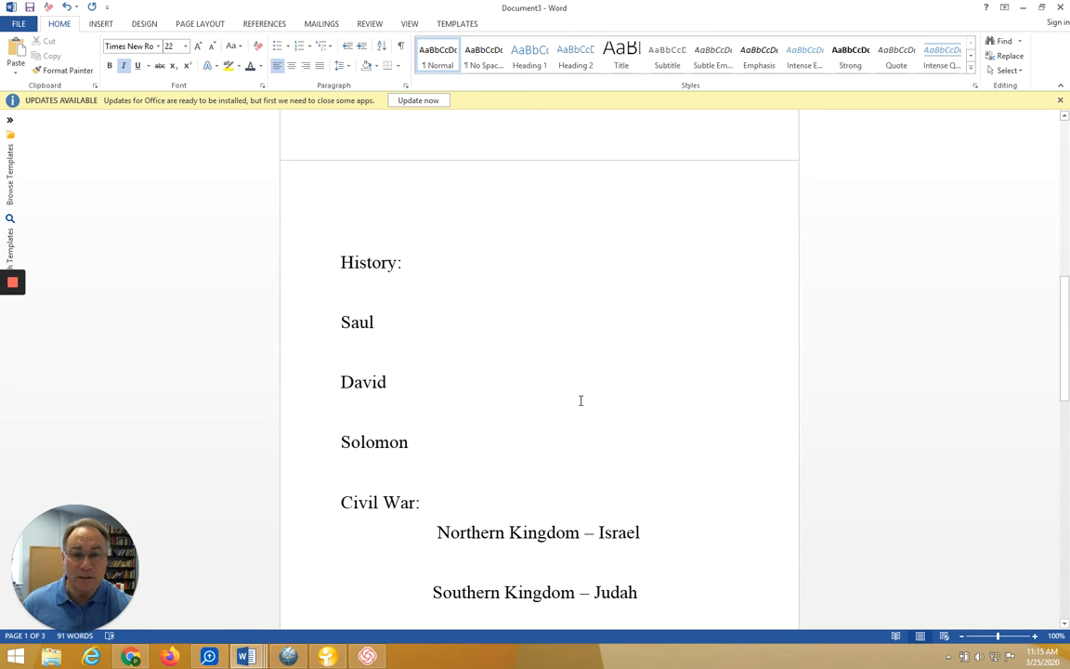
pyautogui.moveTo(583, 401)
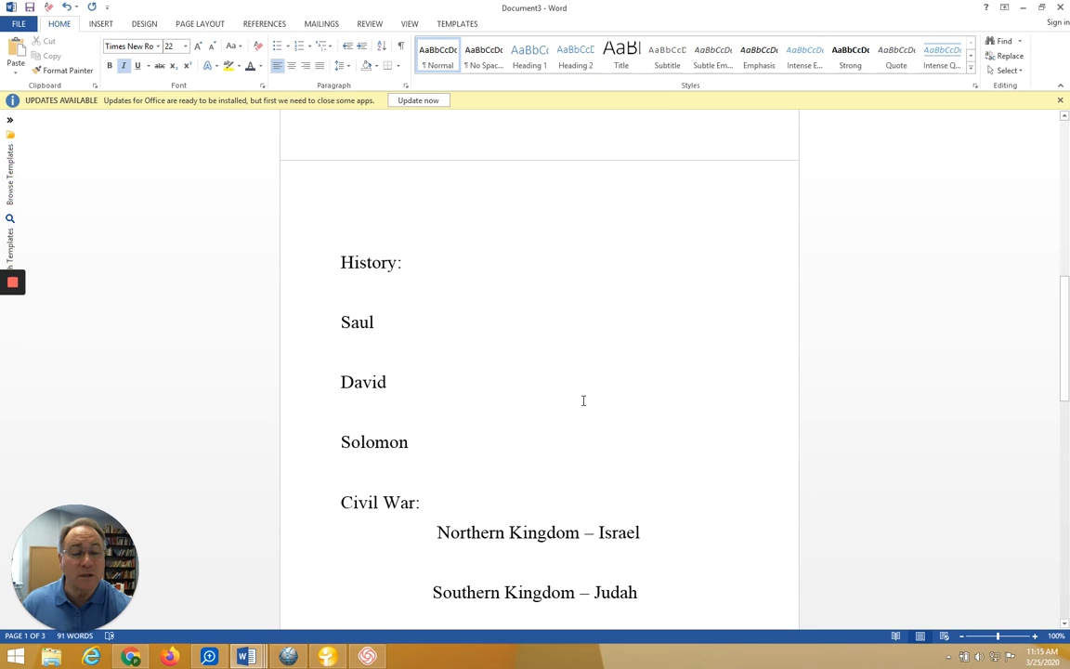
pyautogui.moveTo(667, 407)
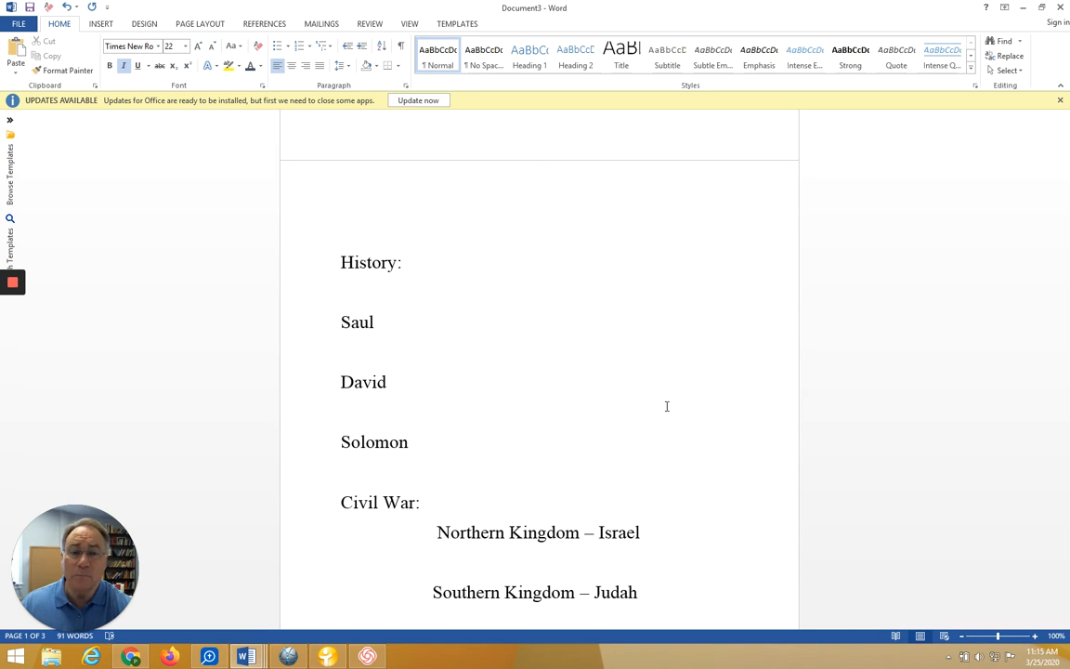
# Step: Scroll to the lines 'Israel falls to the Assyrians -- 722 BC' and the Babylonian takeover
pyautogui.scroll(-3)
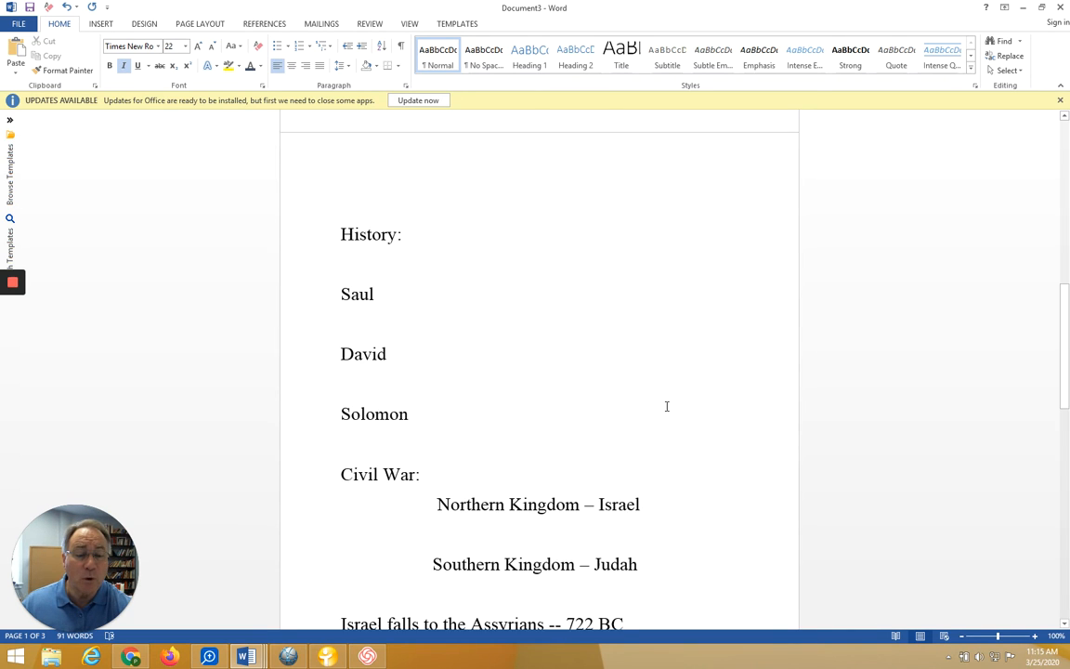
pyautogui.scroll(-3)
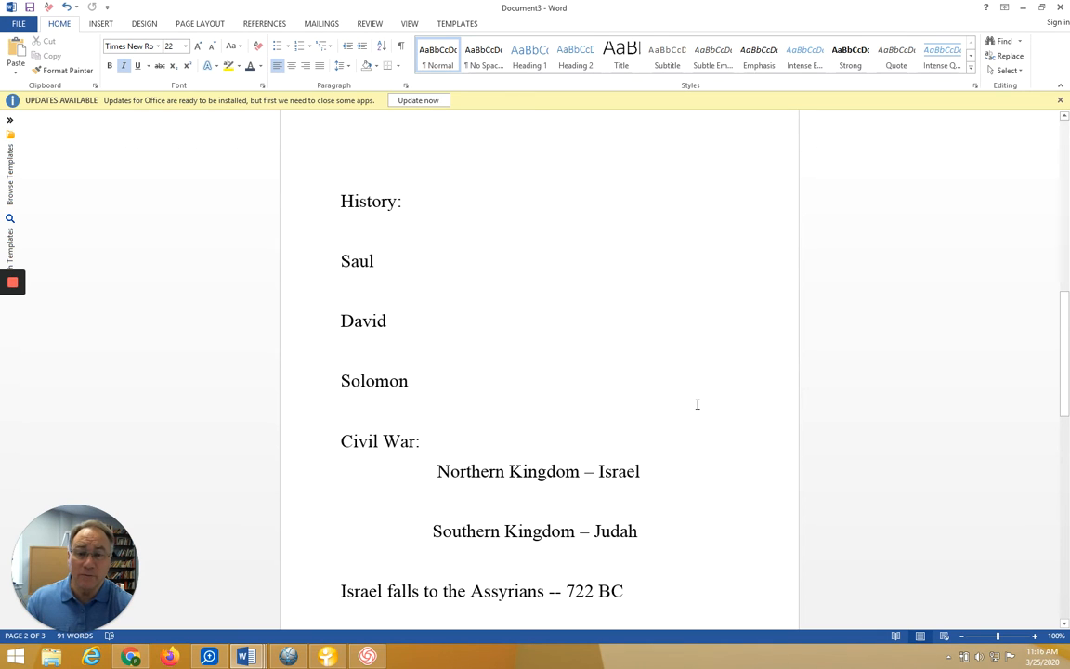
pyautogui.moveTo(693, 405)
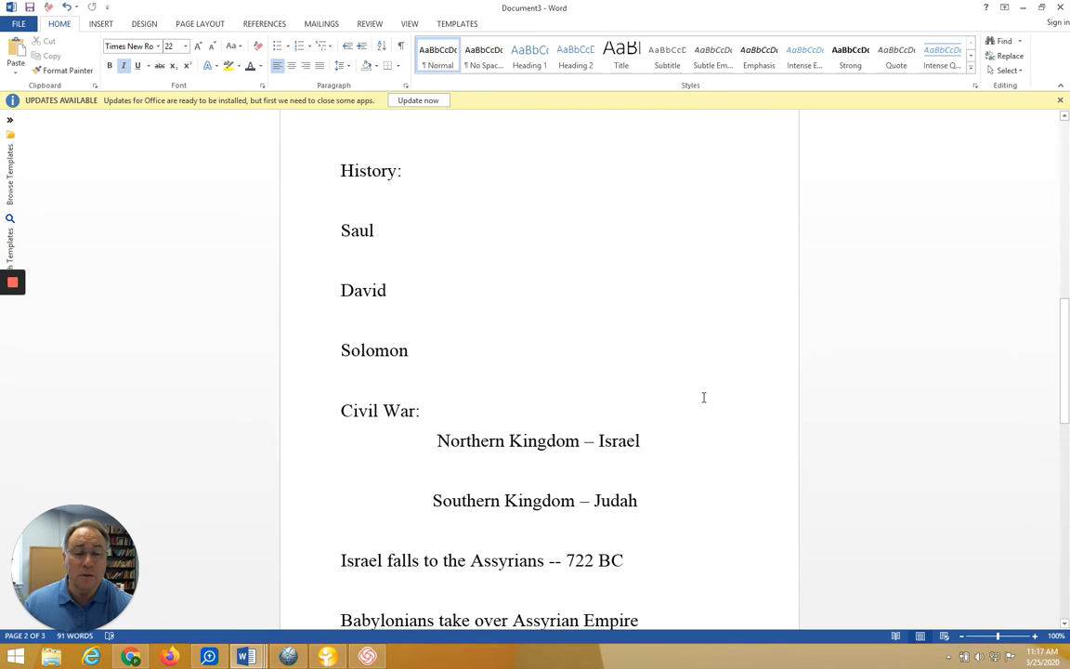
pyautogui.scroll(-3)
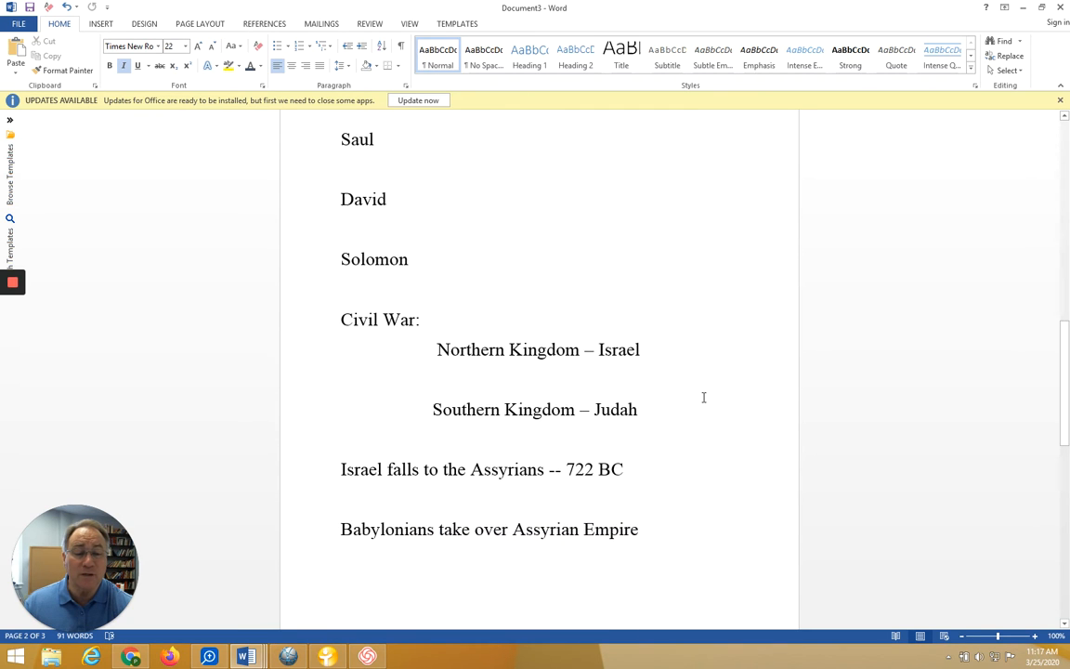
pyautogui.scroll(-3)
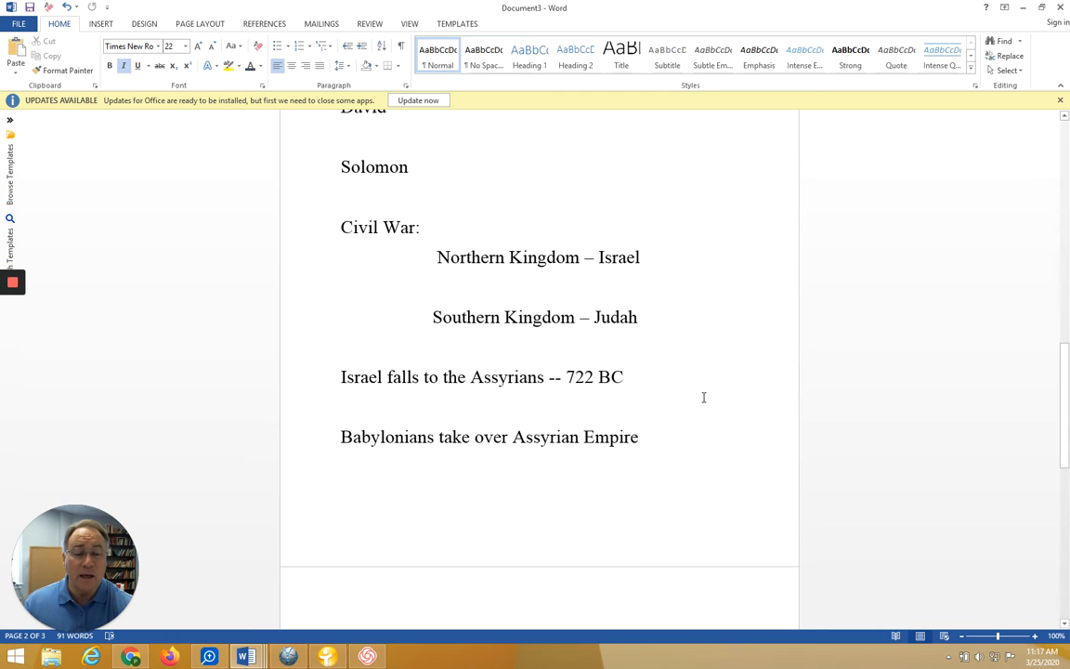
pyautogui.scroll(-3)
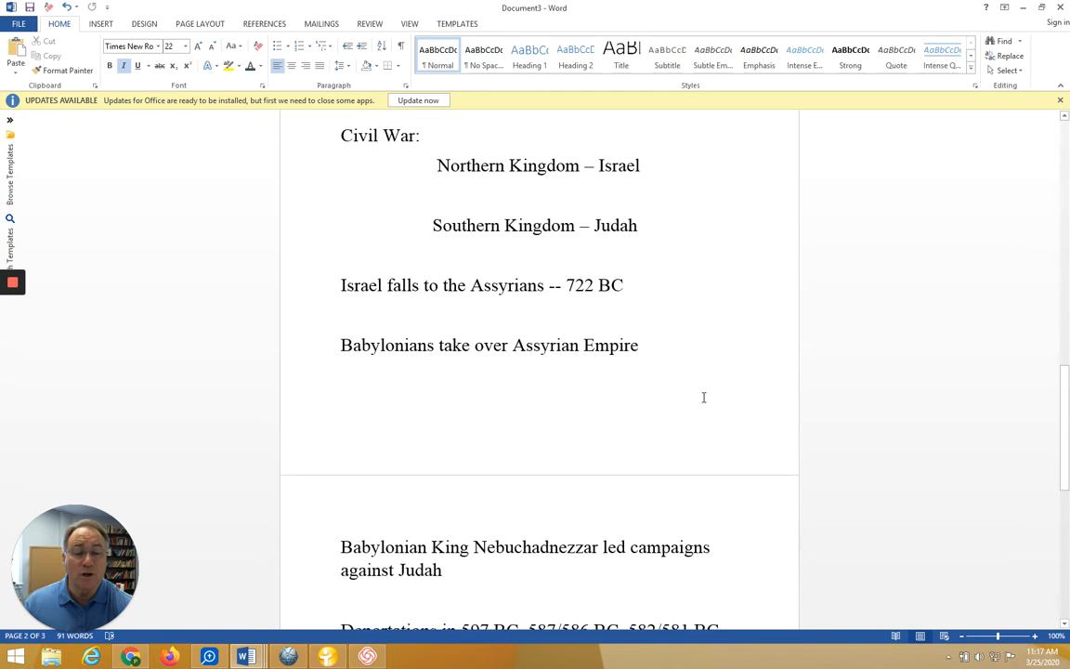
pyautogui.scroll(-3)
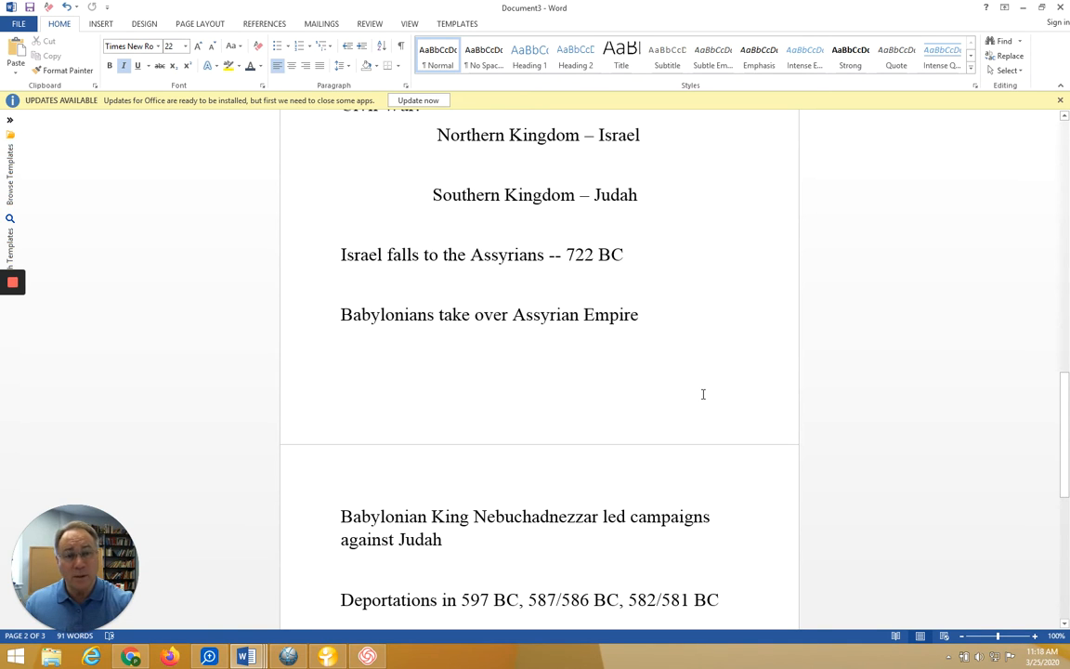
pyautogui.scroll(-3)
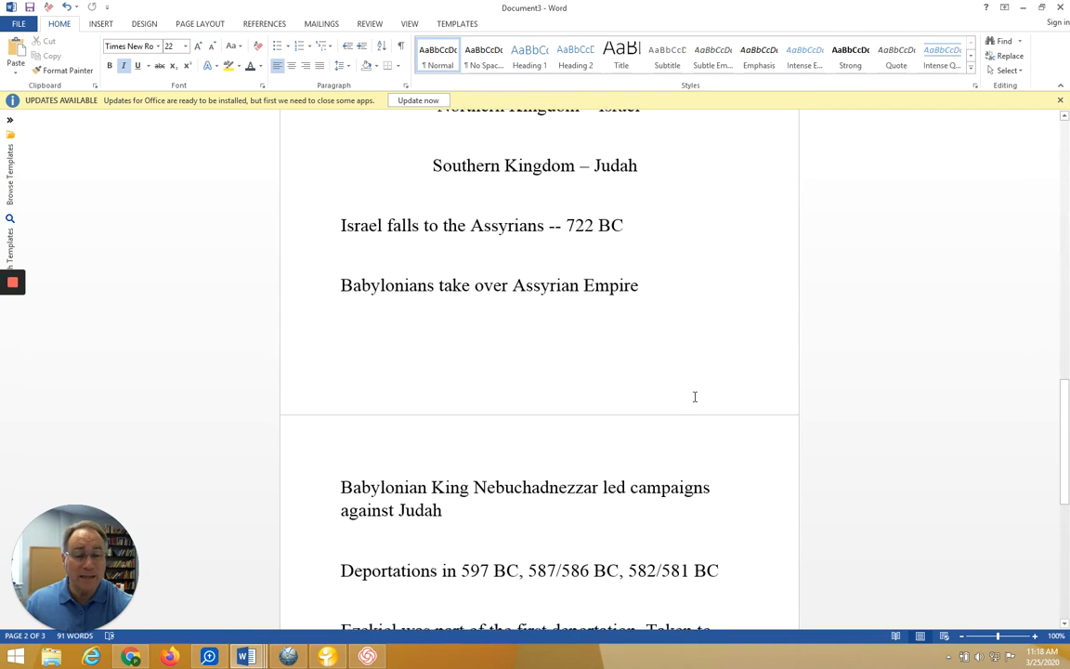
pyautogui.scroll(-3)
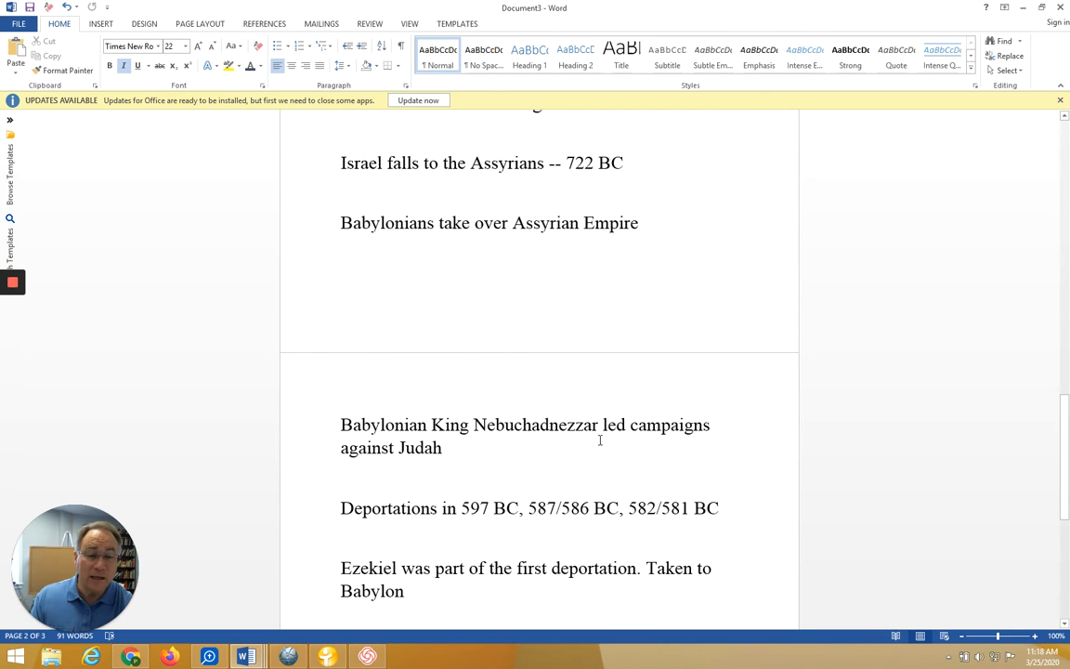
pyautogui.moveTo(558, 453)
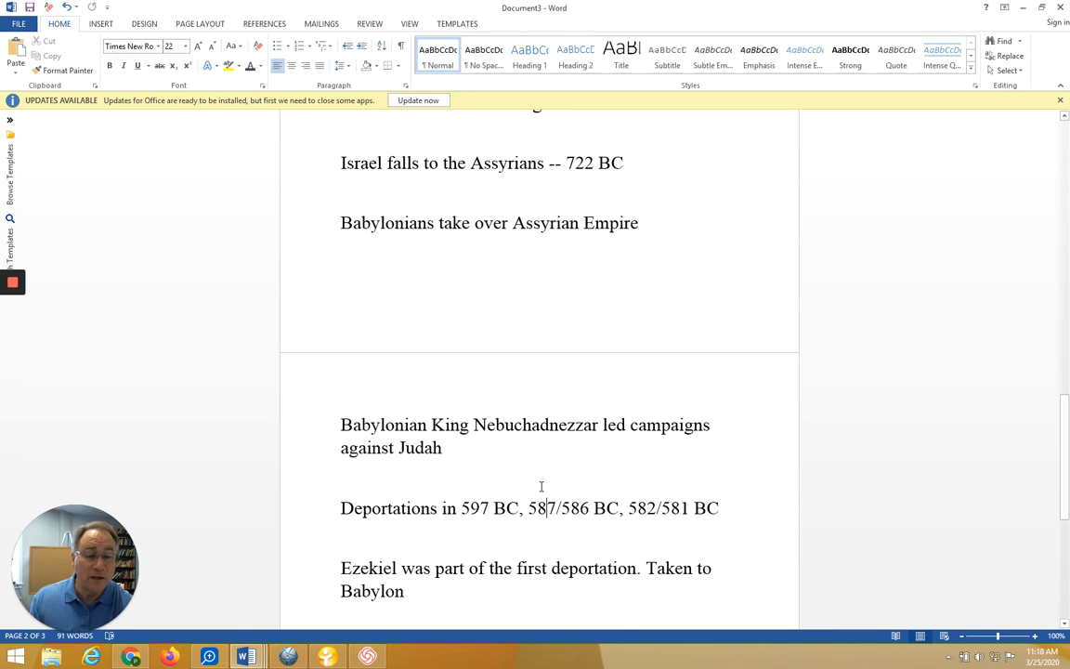
pyautogui.scroll(-3)
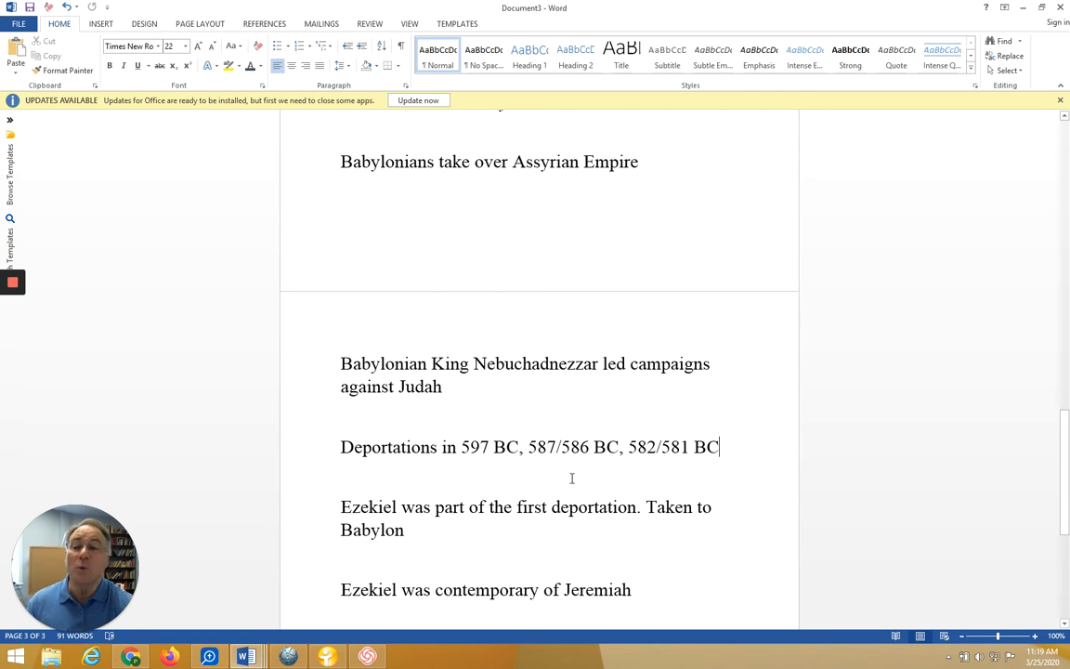
pyautogui.moveTo(609, 483)
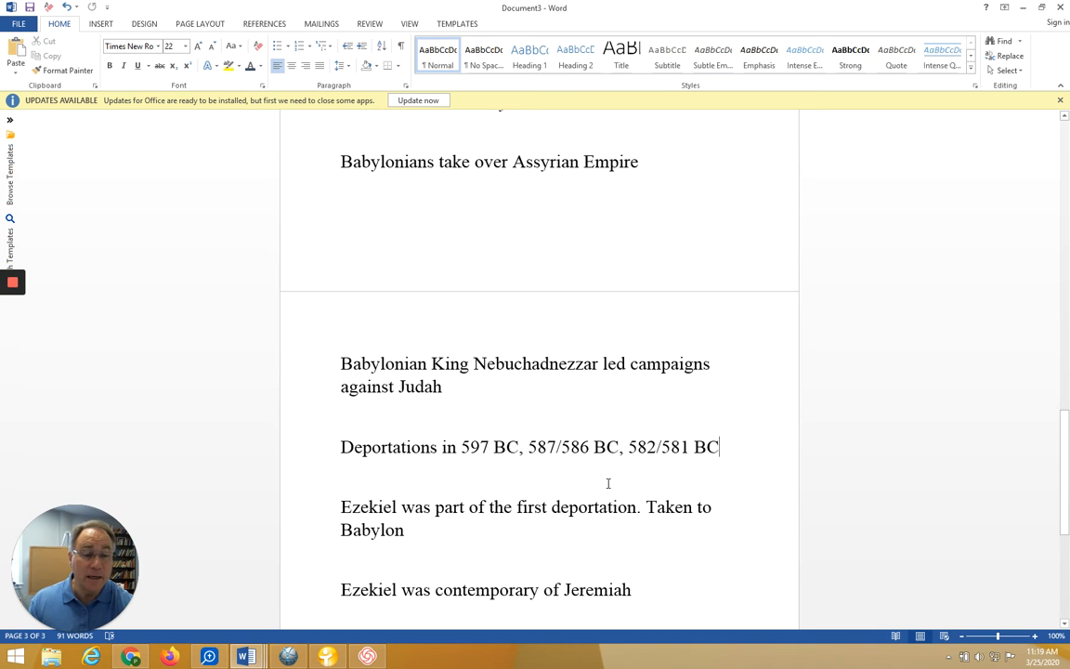
pyautogui.scroll(-3)
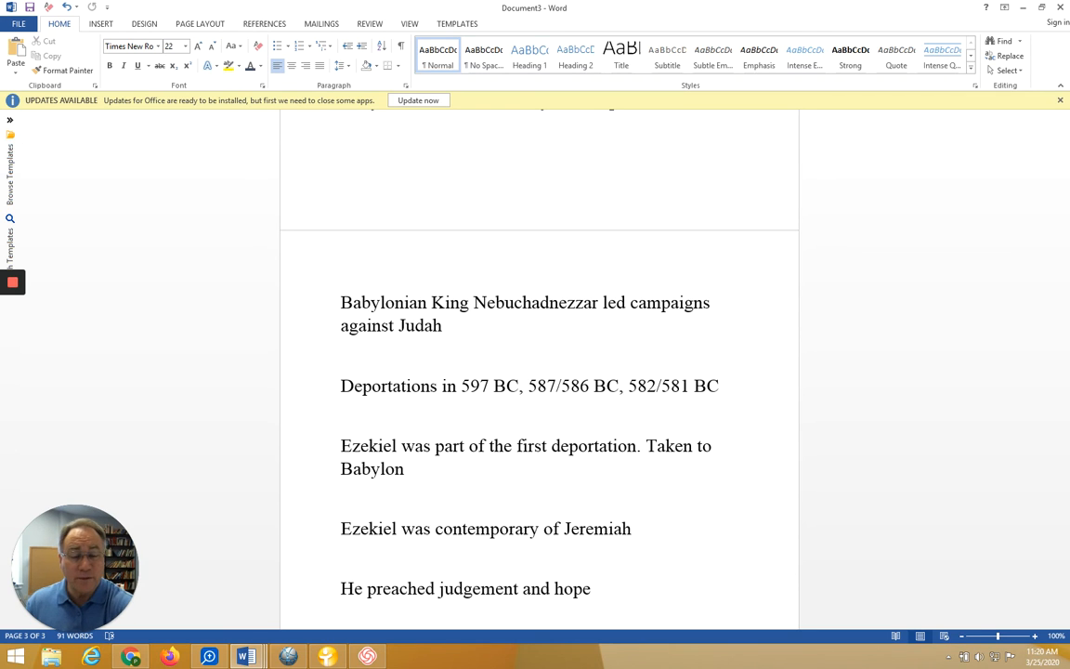
pyautogui.click(342, 416)
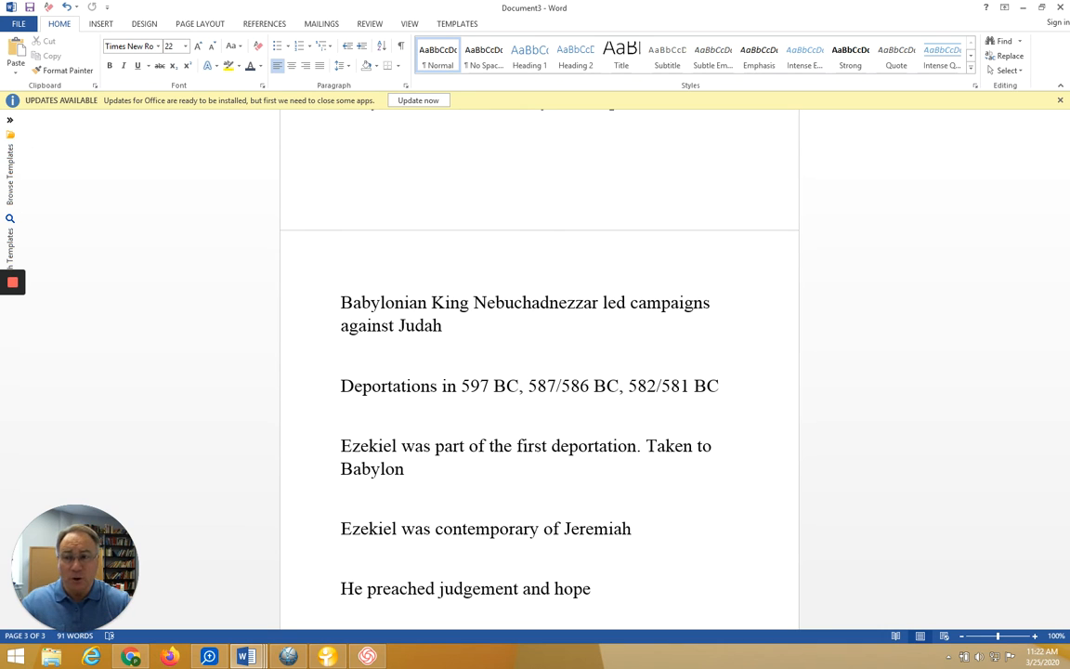
pyautogui.click(341, 416)
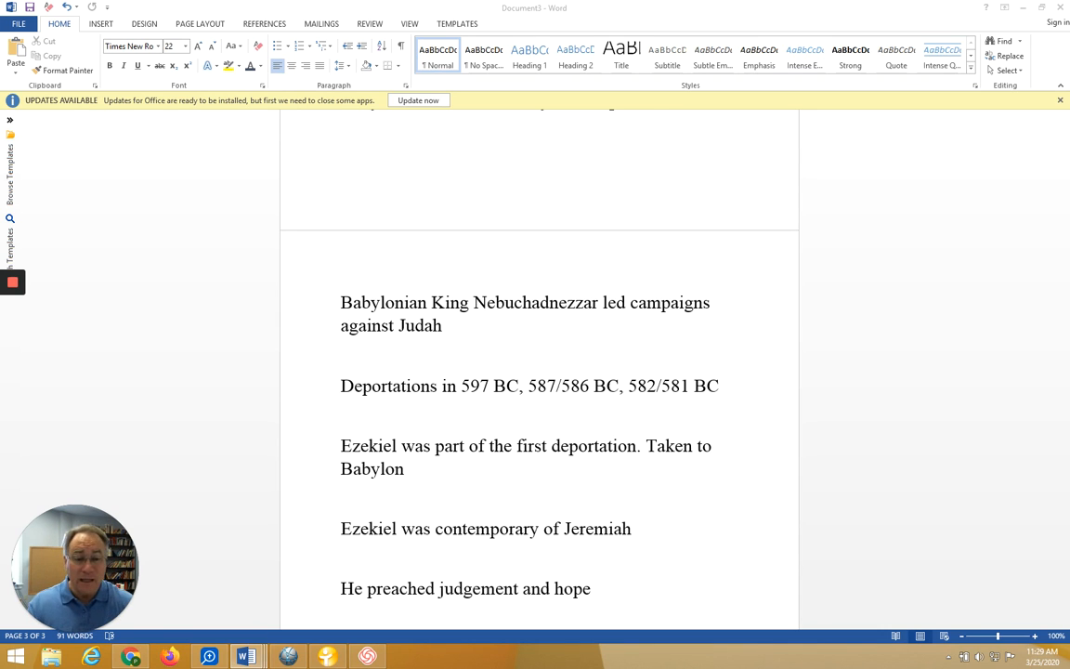
pyautogui.moveTo(576, 460)
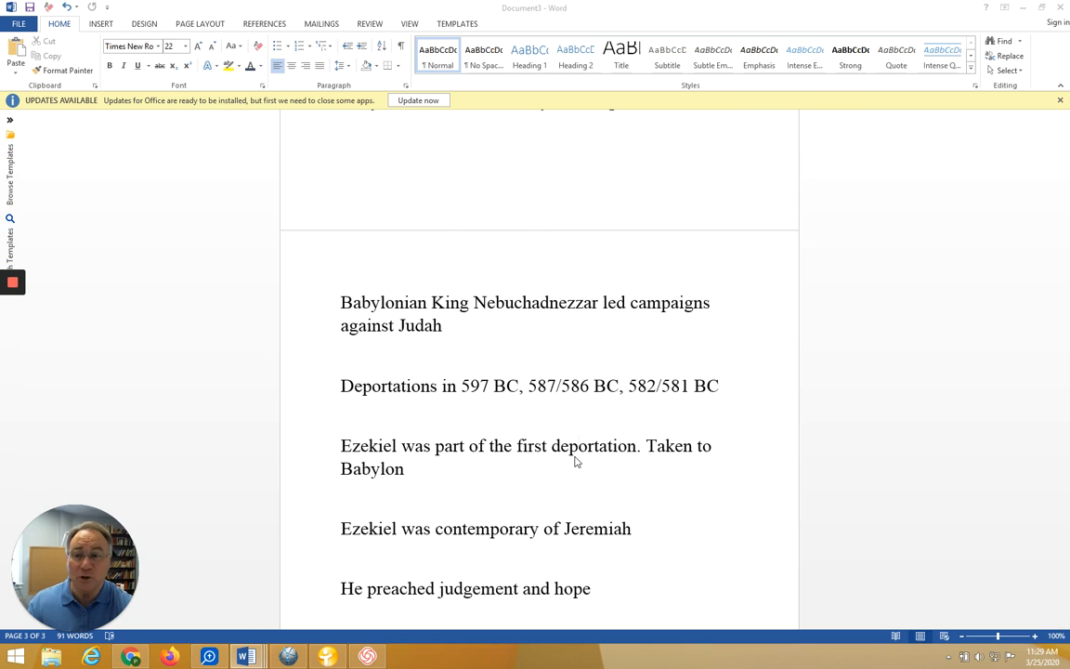
# Step: Scroll to the final Ezekiel 37:1-14 restoration-of-hope note and place the cursor in the text
pyautogui.scroll(-3)
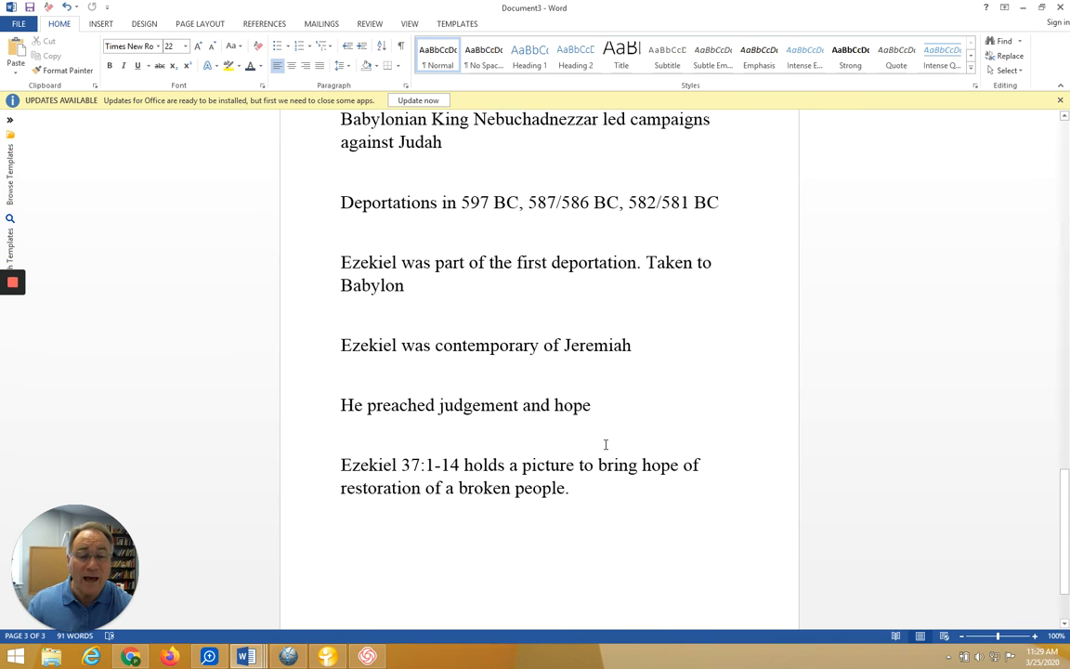
pyautogui.scroll(-3)
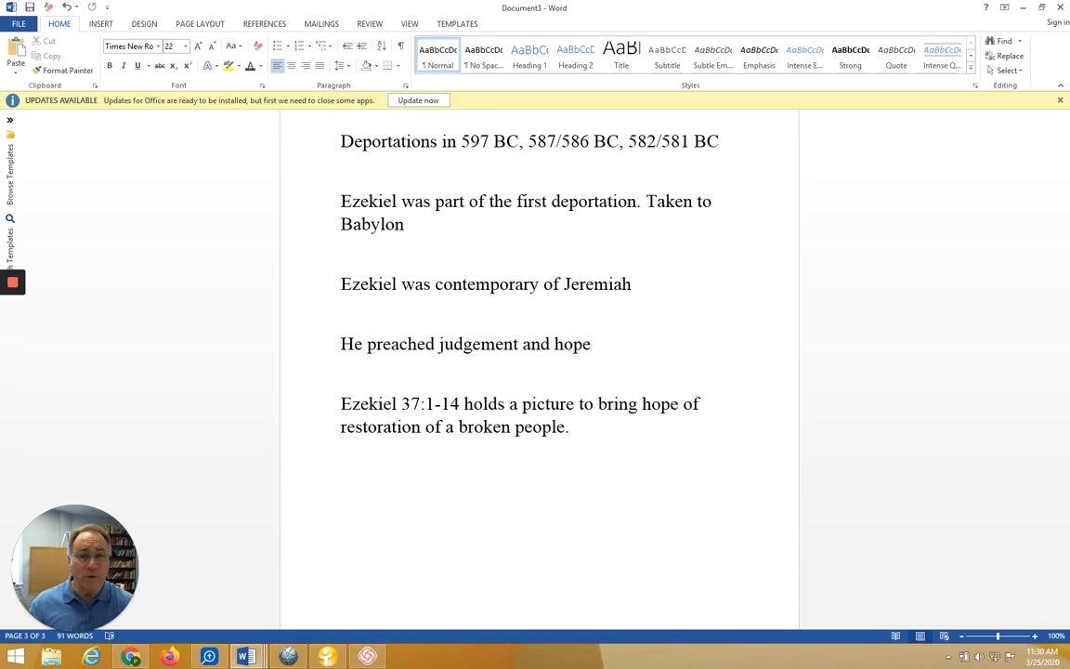
pyautogui.click(575, 200)
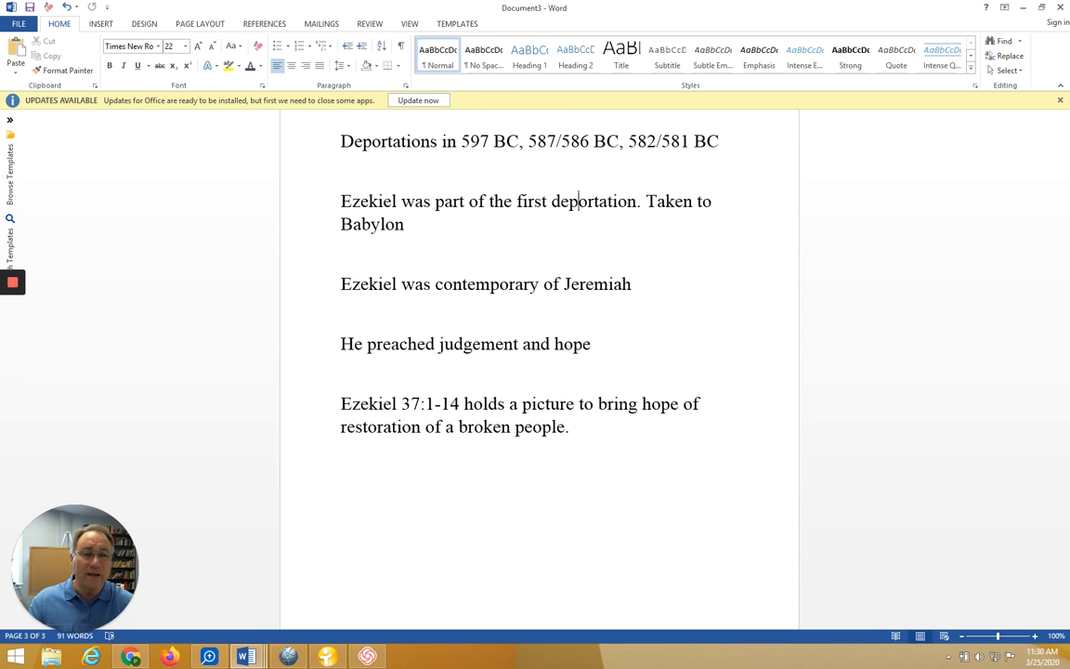